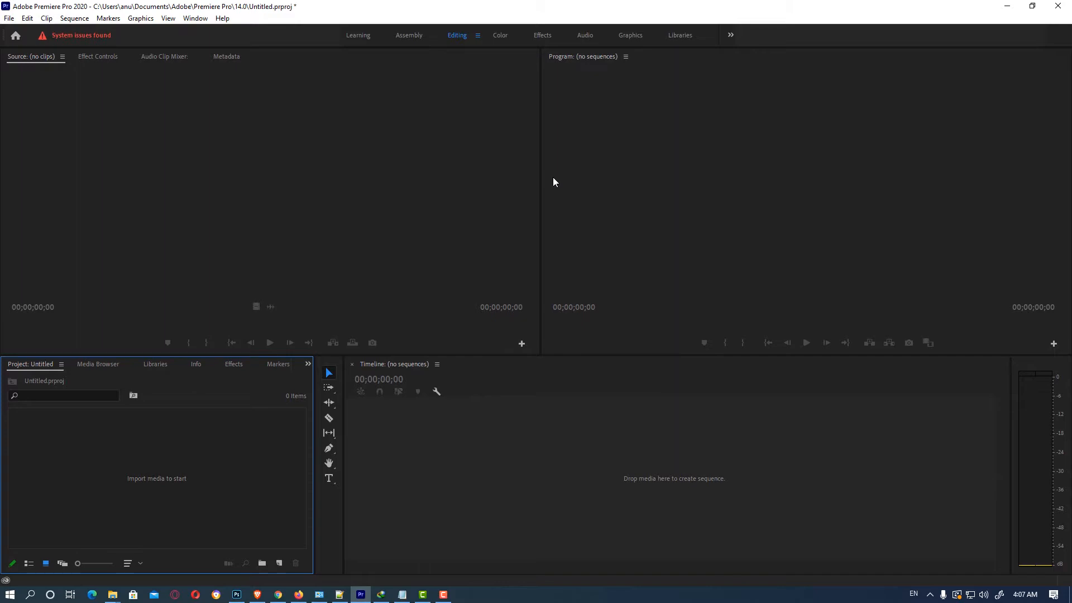
Step: Switch to the Effects workspace and create a presets bin named 'Test' under Presets
{"action": "left_click", "coordinate": [195, 18]}
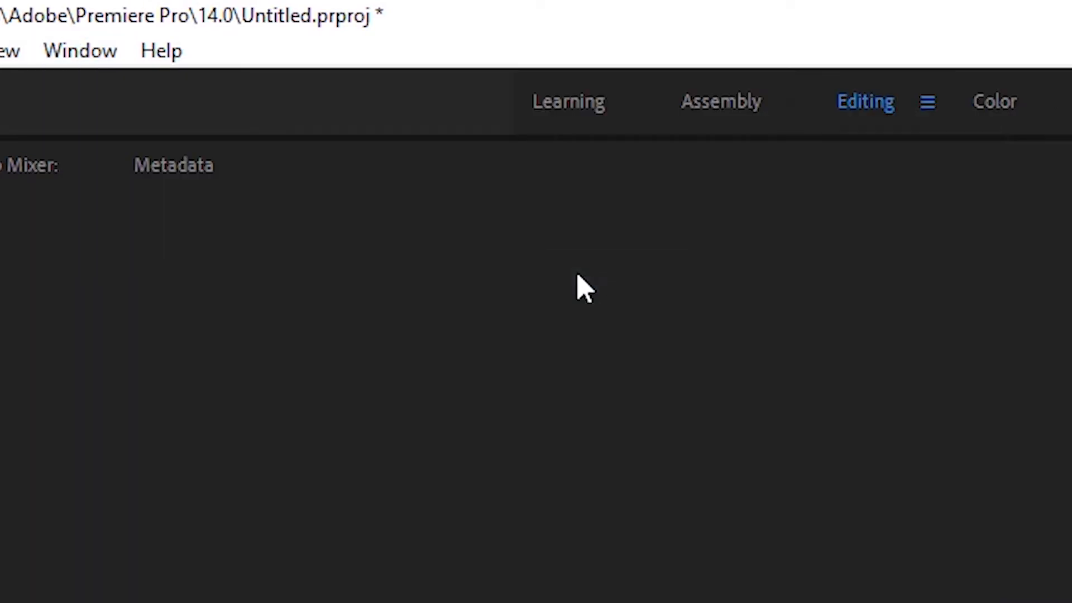
{"action": "left_click", "coordinate": [298, 45]}
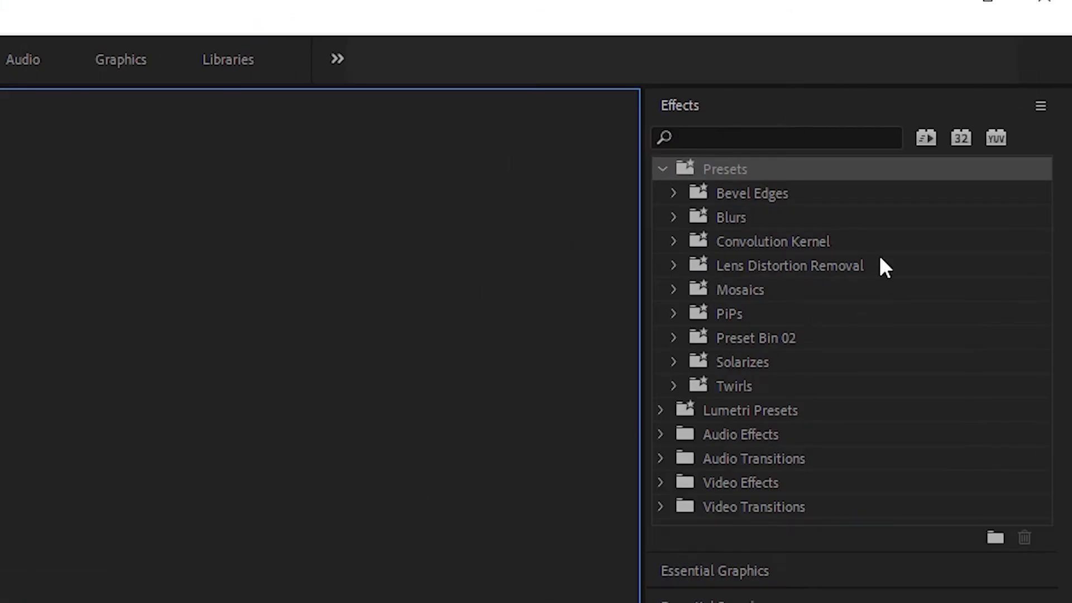
{"action": "right_click", "coordinate": [724, 169]}
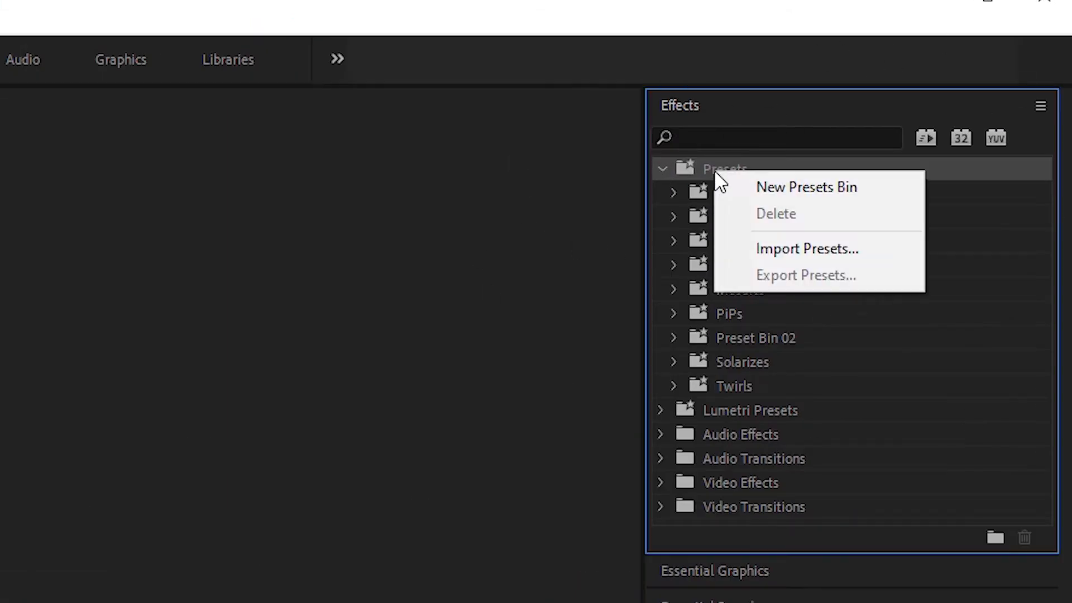
{"action": "mouse_move", "coordinate": [814, 199]}
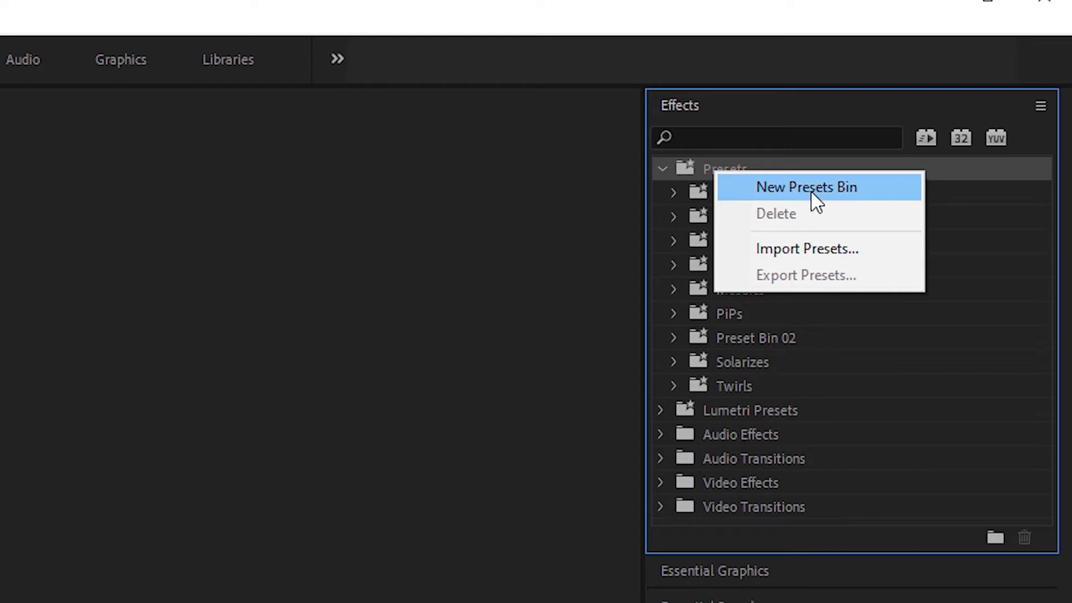
{"action": "left_click", "coordinate": [807, 186]}
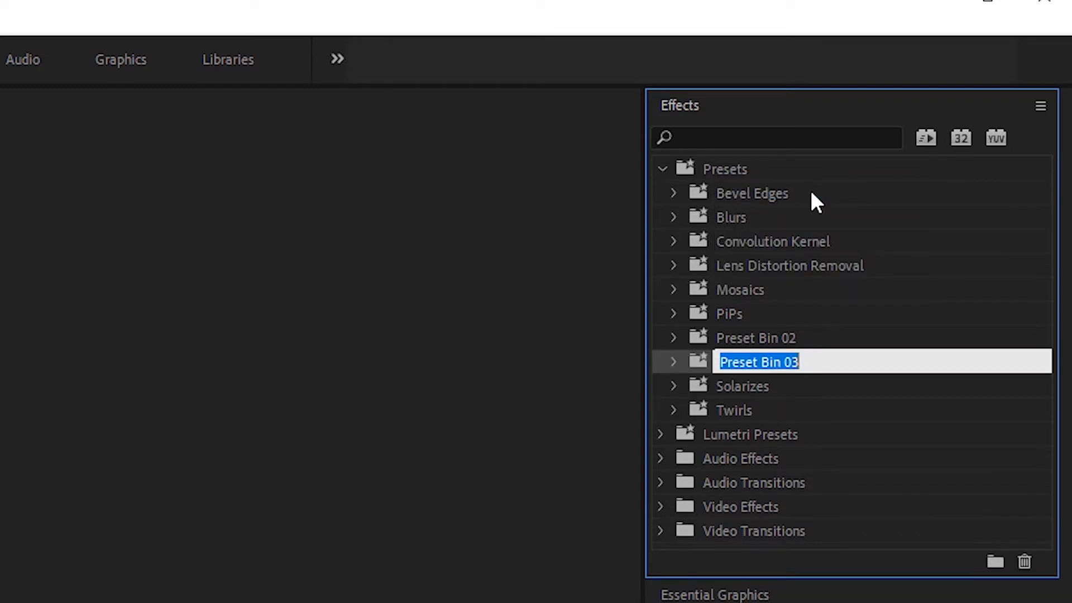
{"action": "type", "text": "Test"}
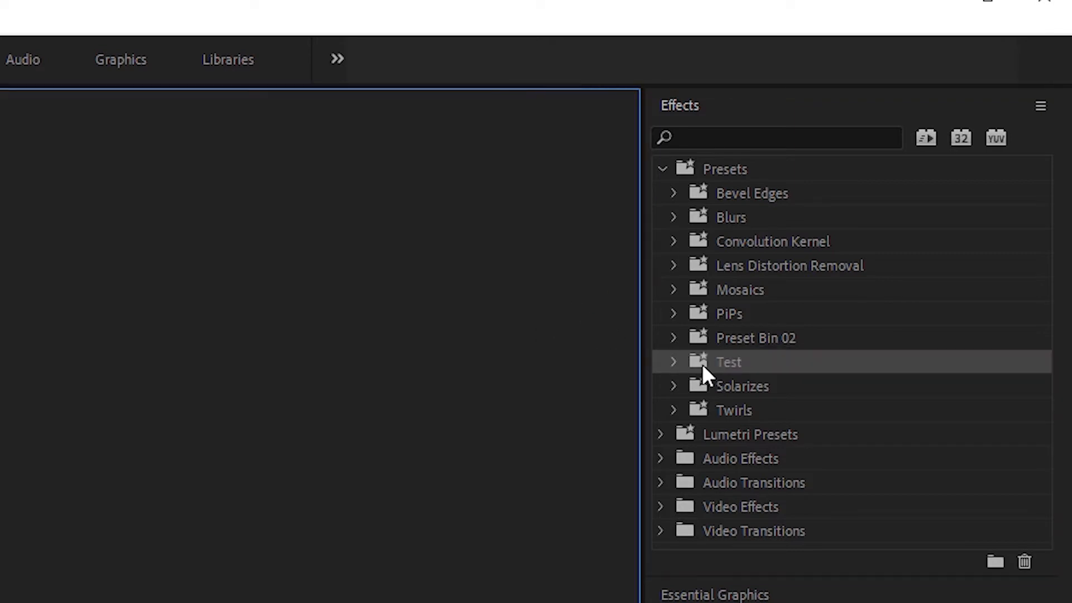
{"action": "left_click", "coordinate": [674, 362]}
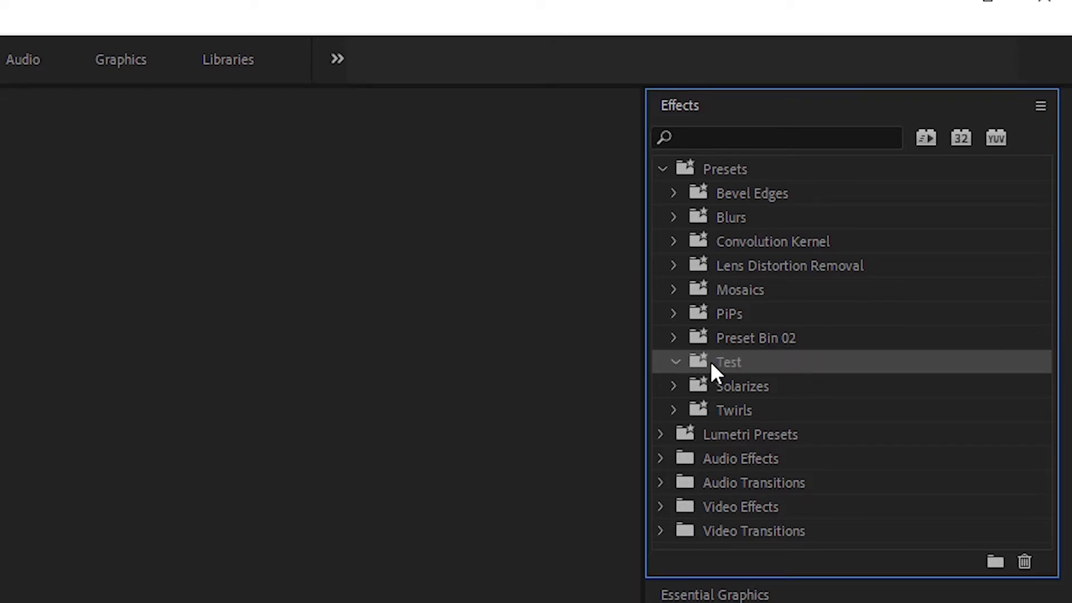
Step: Import 'Swish Transitions.prfpset' from the 5-swish-transitions-12010 folder into the Test bin
{"action": "right_click", "coordinate": [728, 362]}
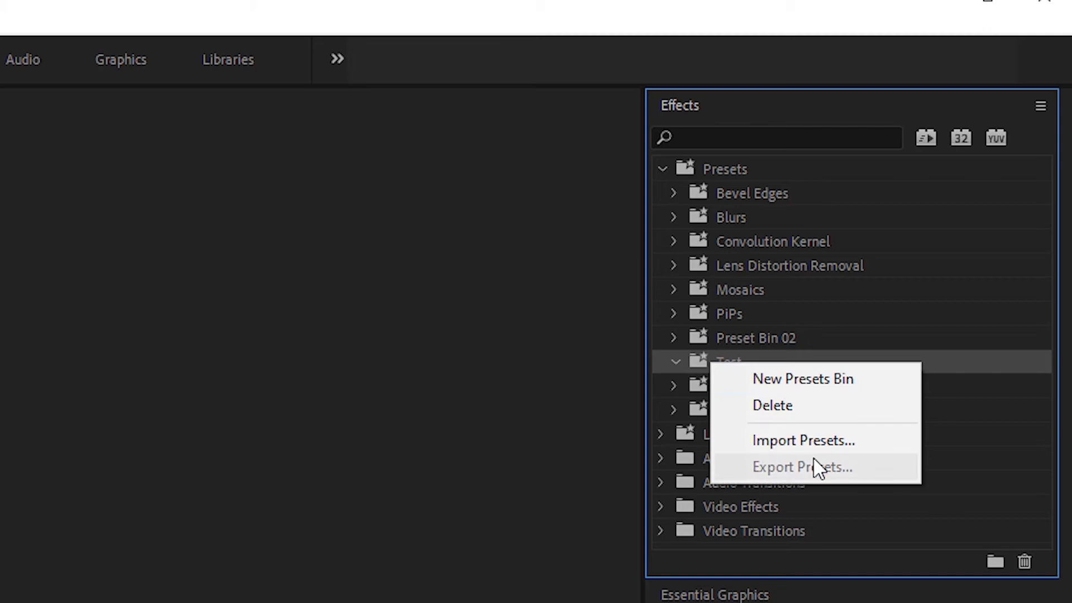
{"action": "mouse_move", "coordinate": [803, 440]}
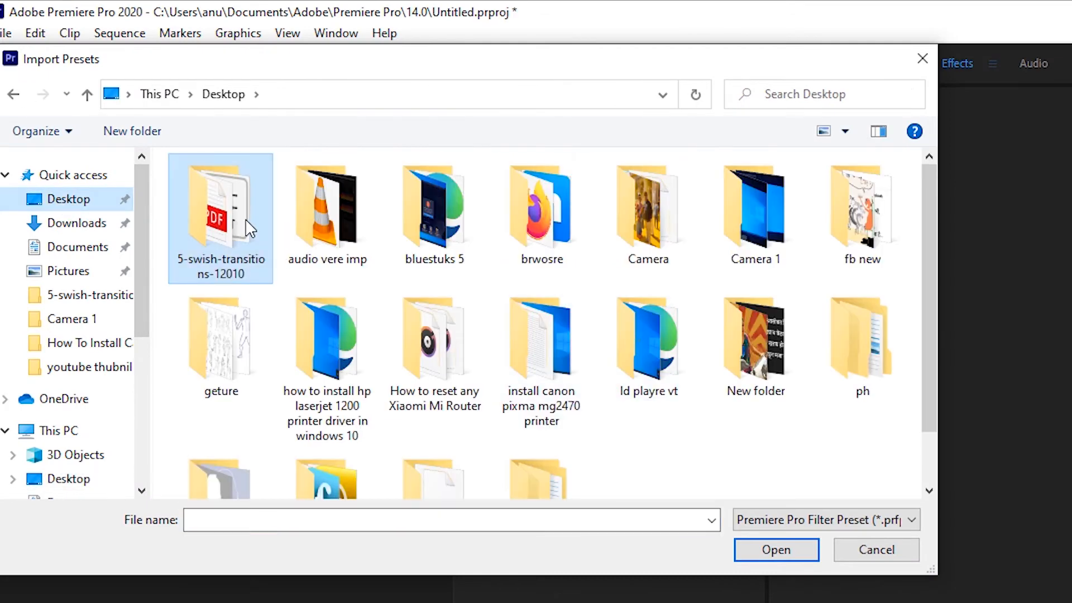
{"action": "double_click", "coordinate": [220, 218]}
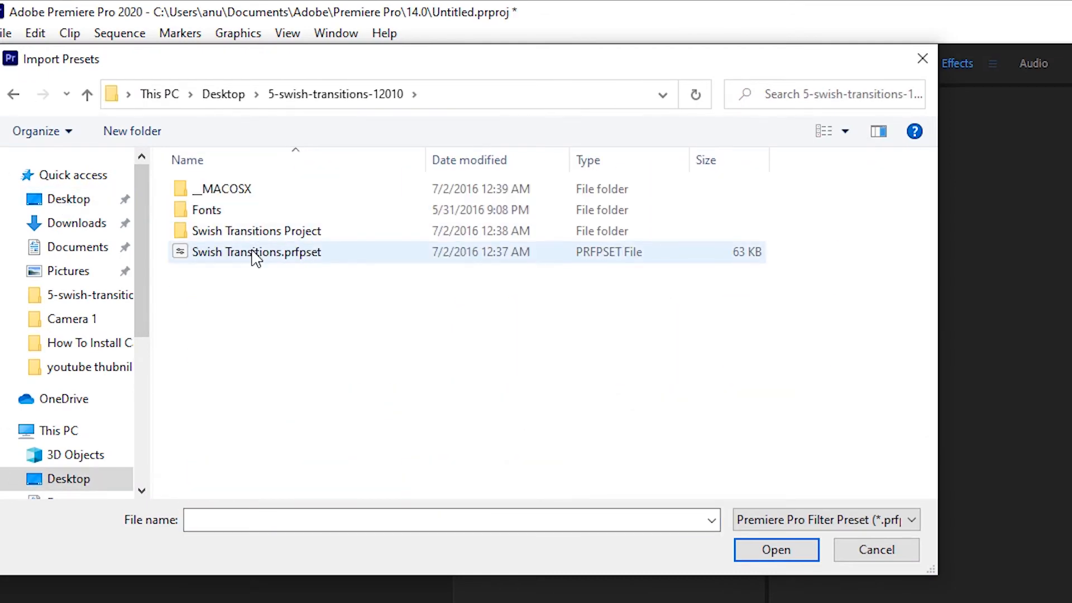
{"action": "left_click", "coordinate": [776, 550]}
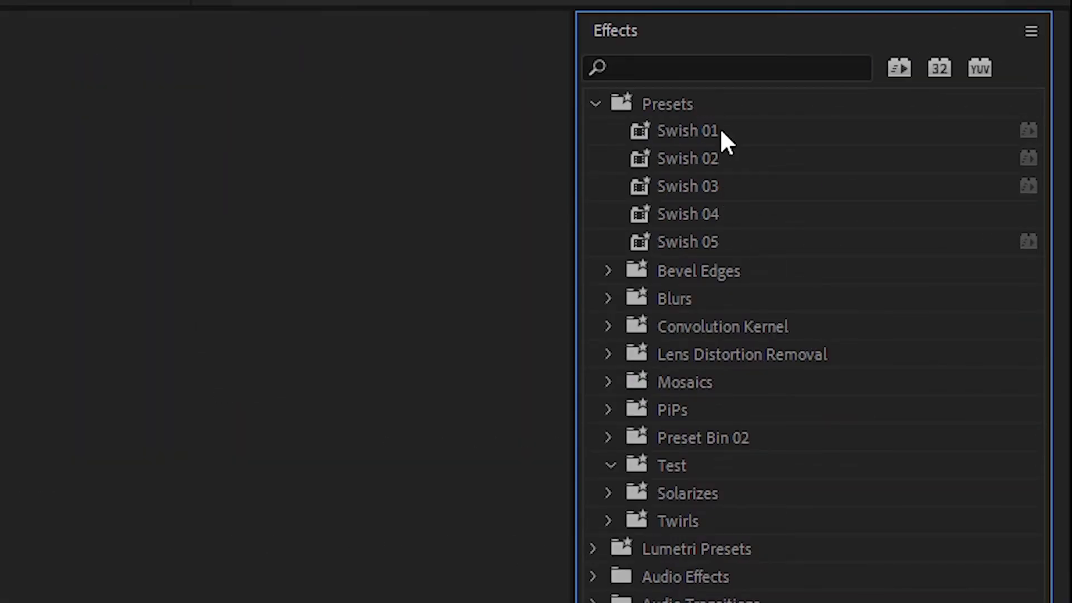
{"action": "left_click", "coordinate": [688, 131]}
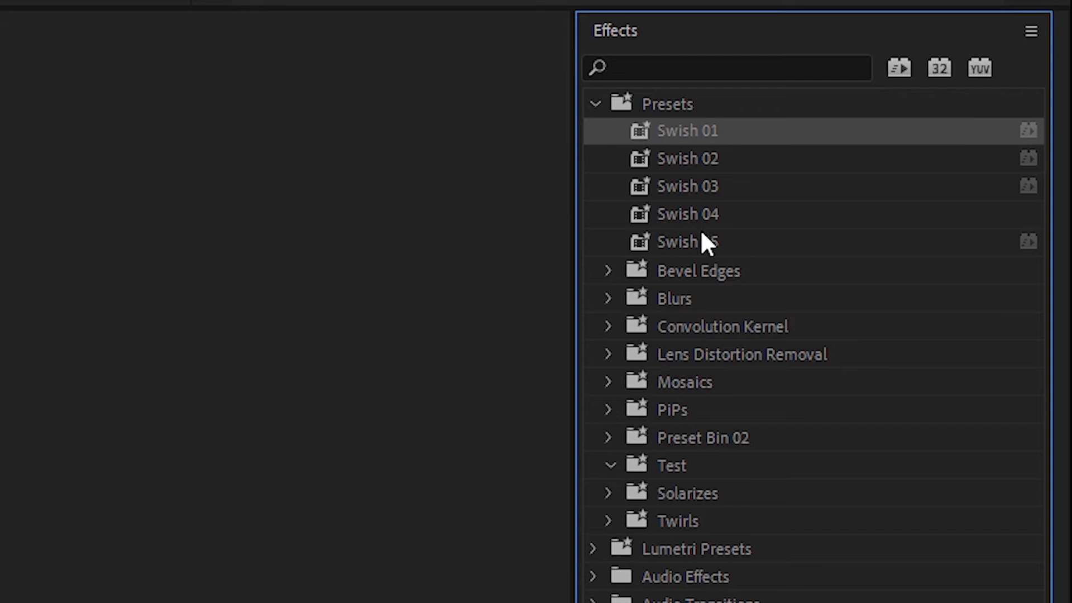